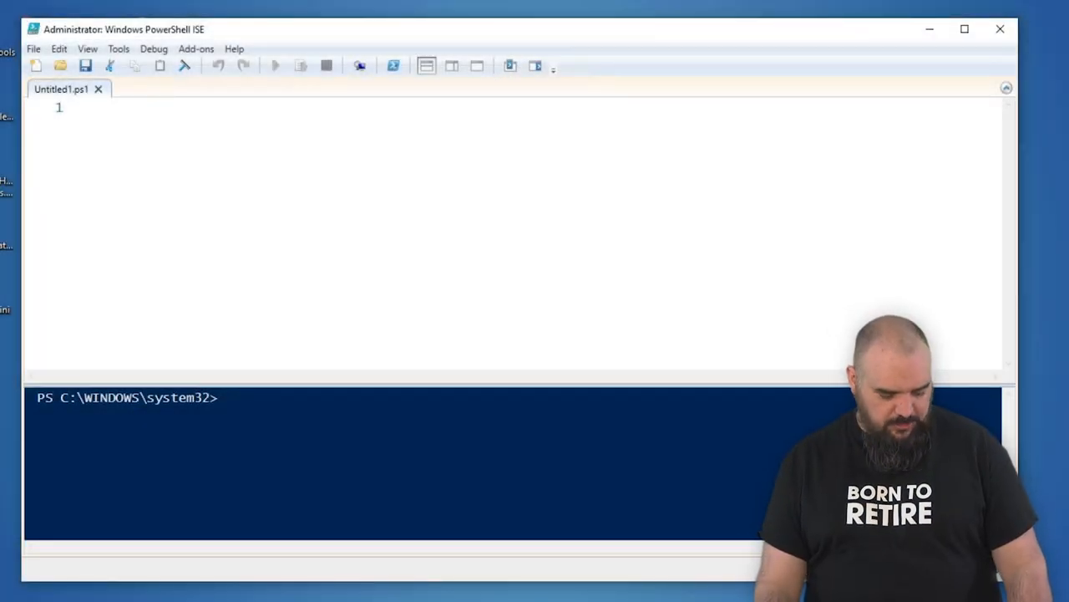
type("Add-Printer -ConnectionName \\\\printServer\\printerName")
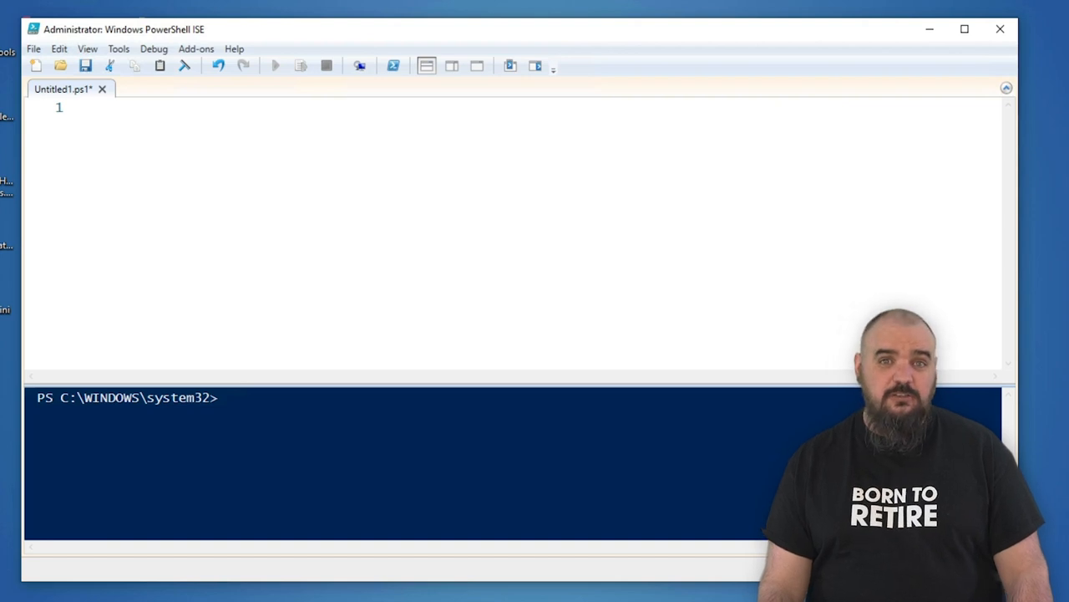
type("pnputil.exe /a \"C:\\Users\\jordan.hammond\\Desktop\\printer\\hpygid24_v4.inf\"")
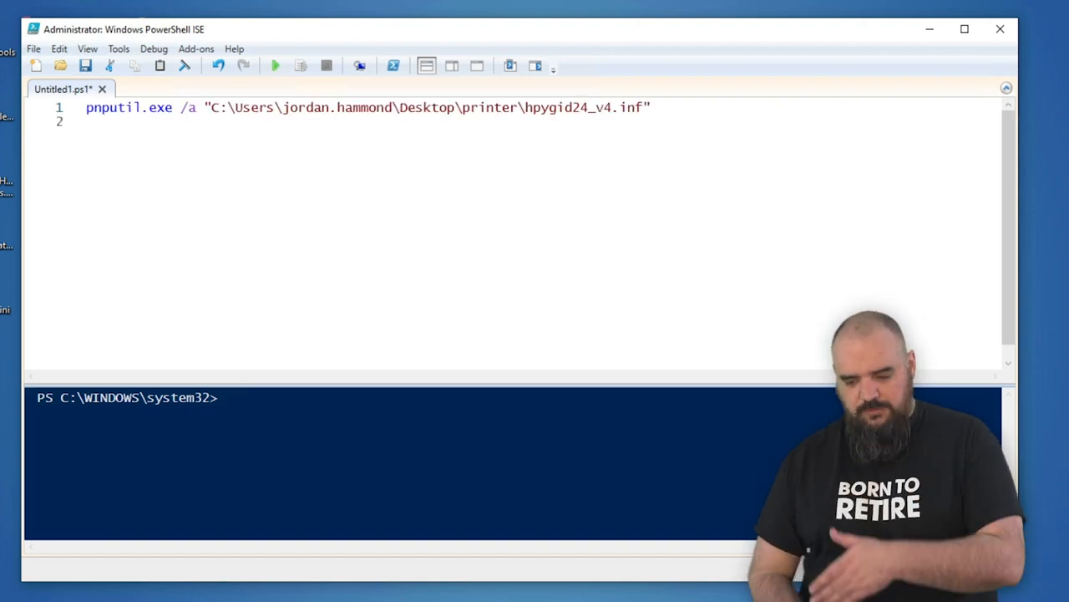